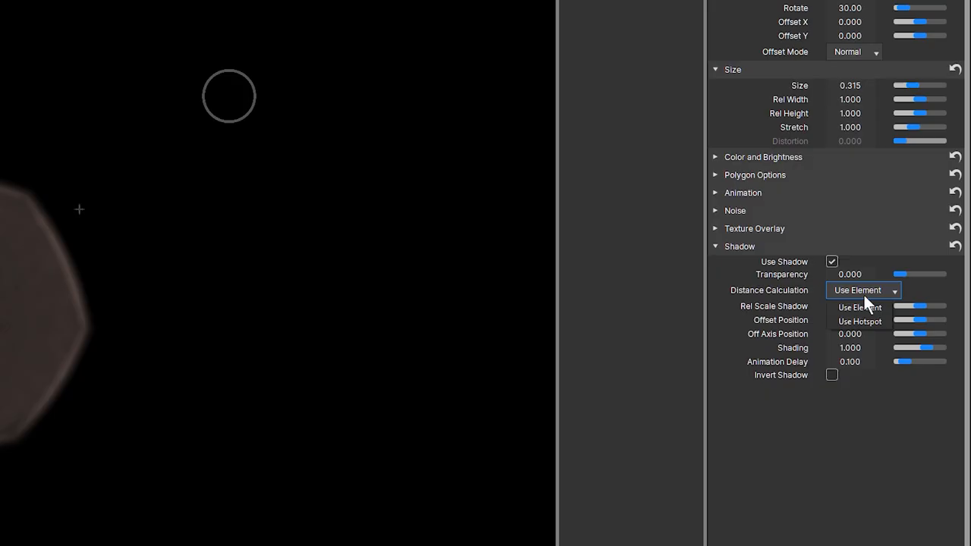
Choose the flare element's Shadow Distance Calculation method from the dropdown
click(860, 322)
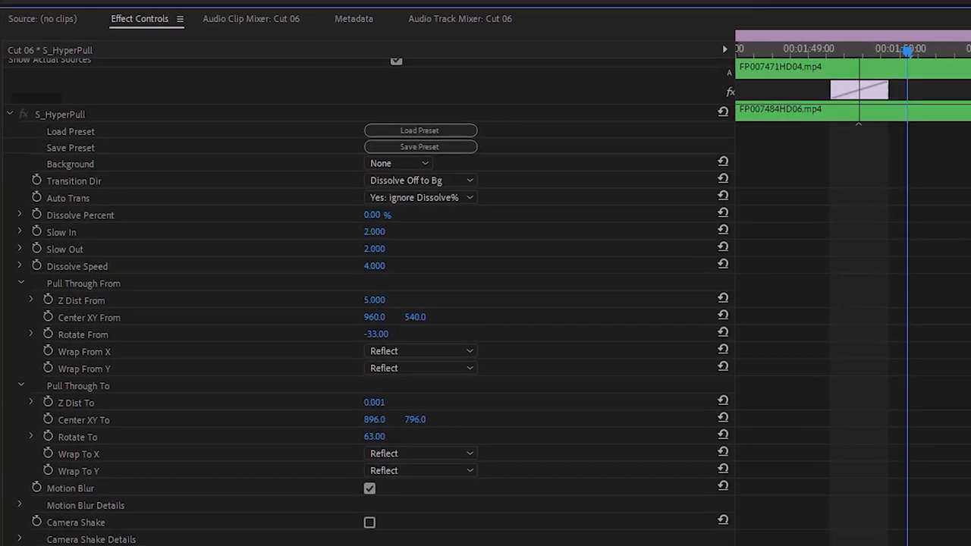
scroll(down, 3)
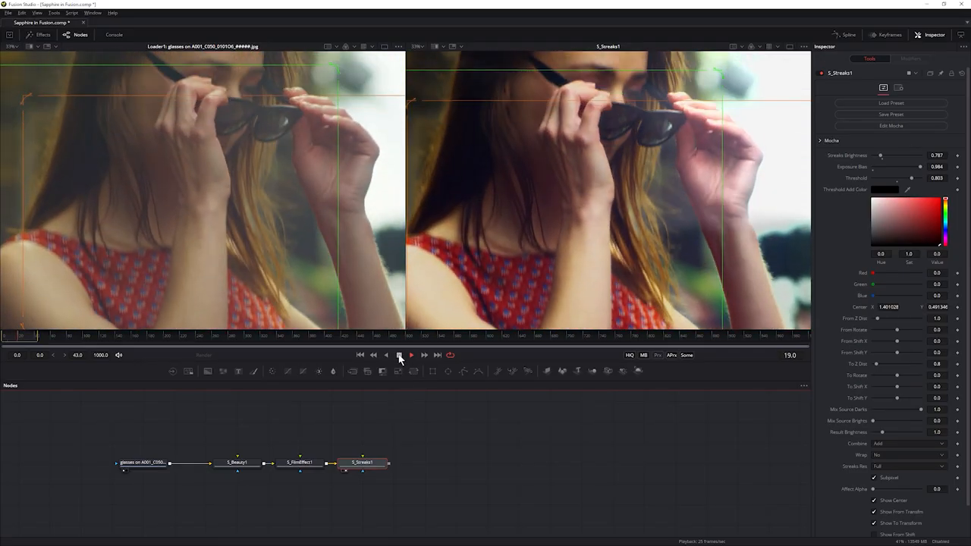
Play the glasses shot beside its Sapphire version, then play the forest running clip
click(410, 355)
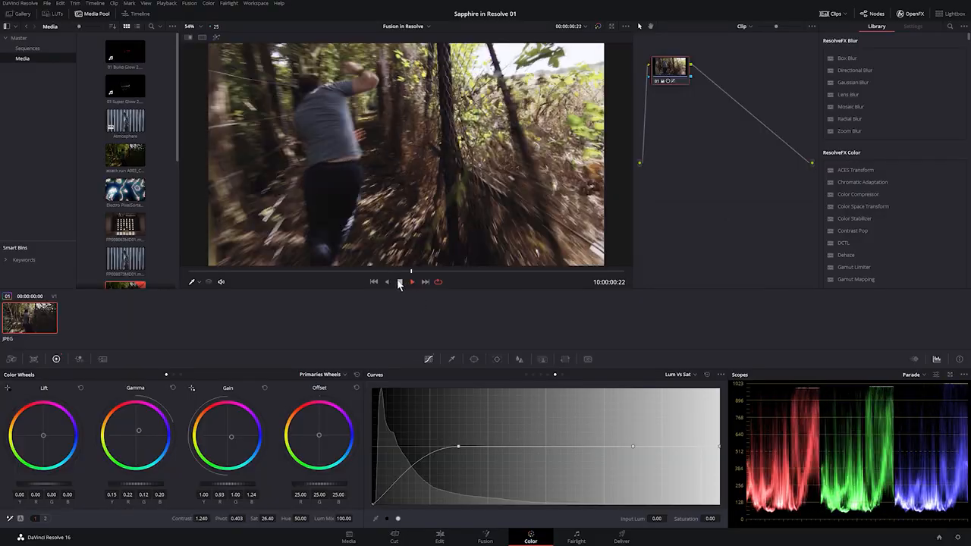
click(486, 537)
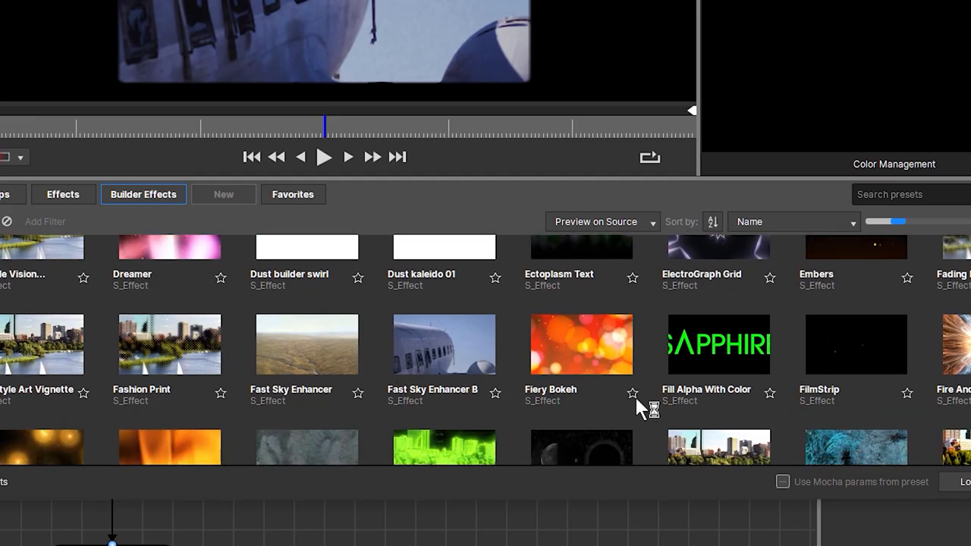
Open the sky enhancer preset in Builder, then combine S_Glow with a red S_LensFlare node
double_click(443, 343)
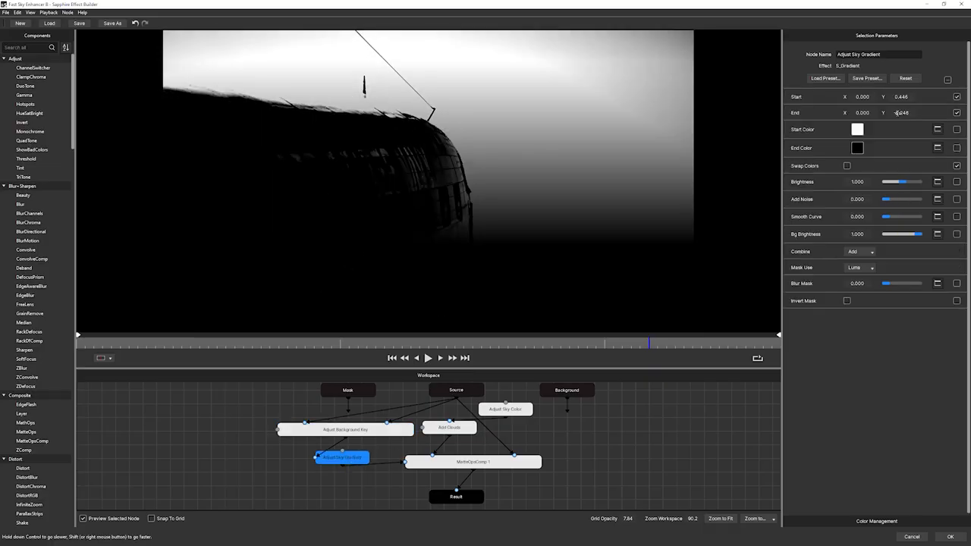
click(449, 427)
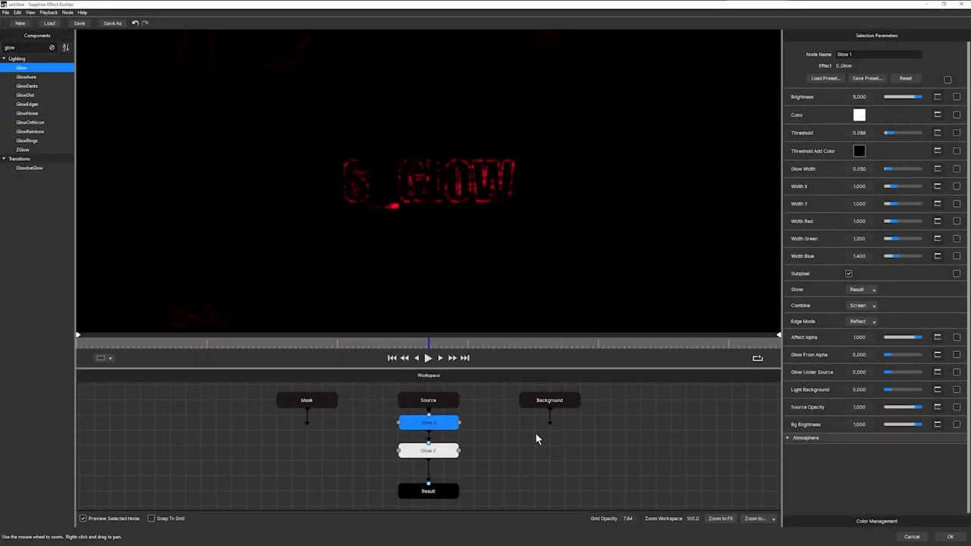
click(428, 473)
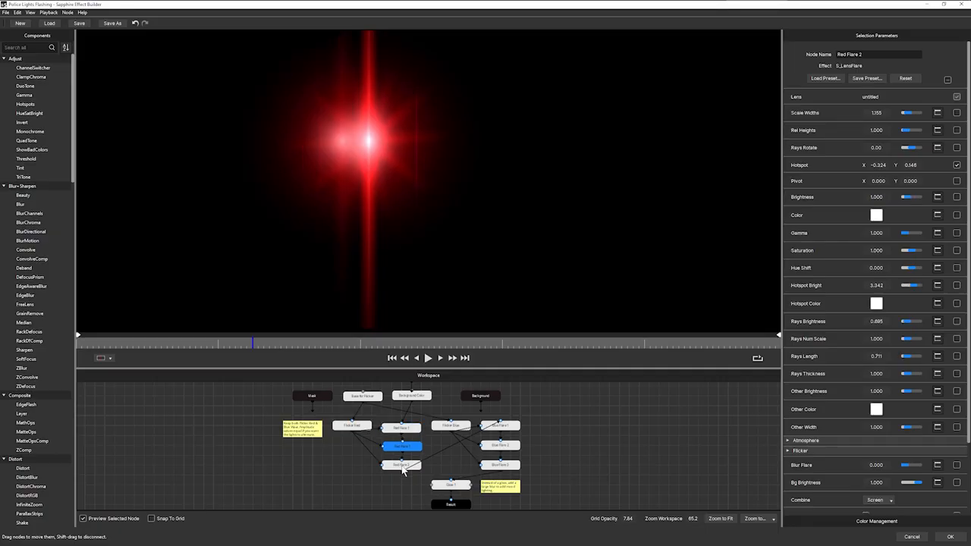
click(499, 464)
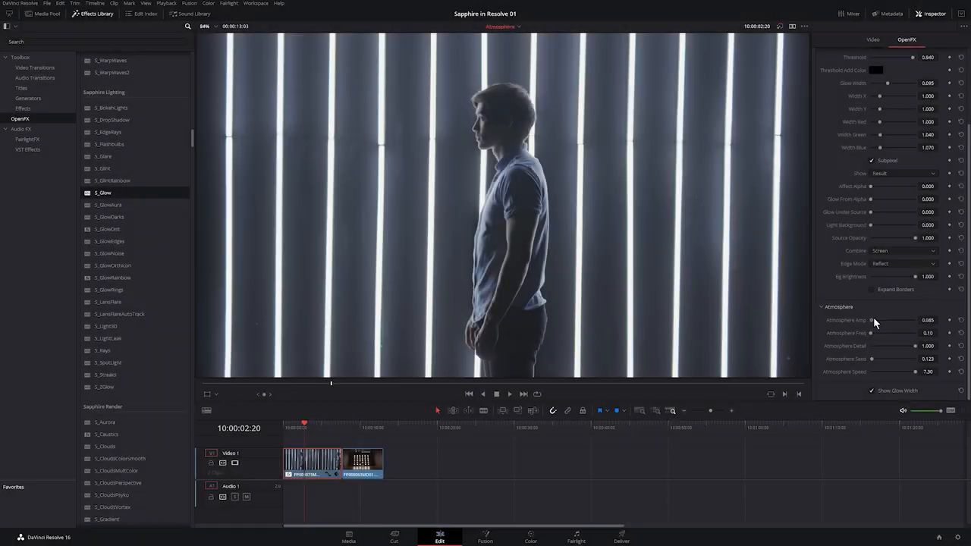
Raise the S_Glow atmosphere amount slider on the backlit silhouette shot
drag(872, 319, 902, 319)
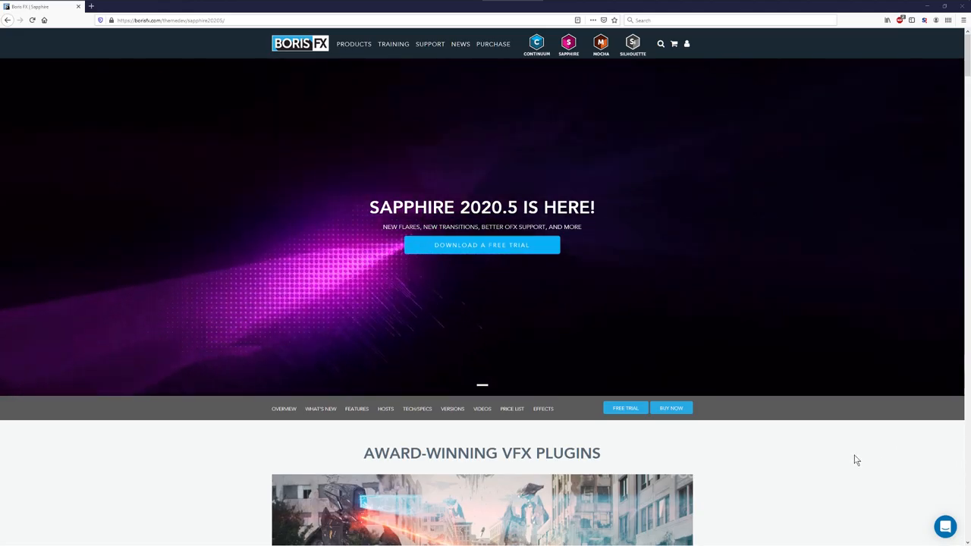
Scroll the Boris FX Sapphire page down to the Supported Hosts section
scroll(down, 3)
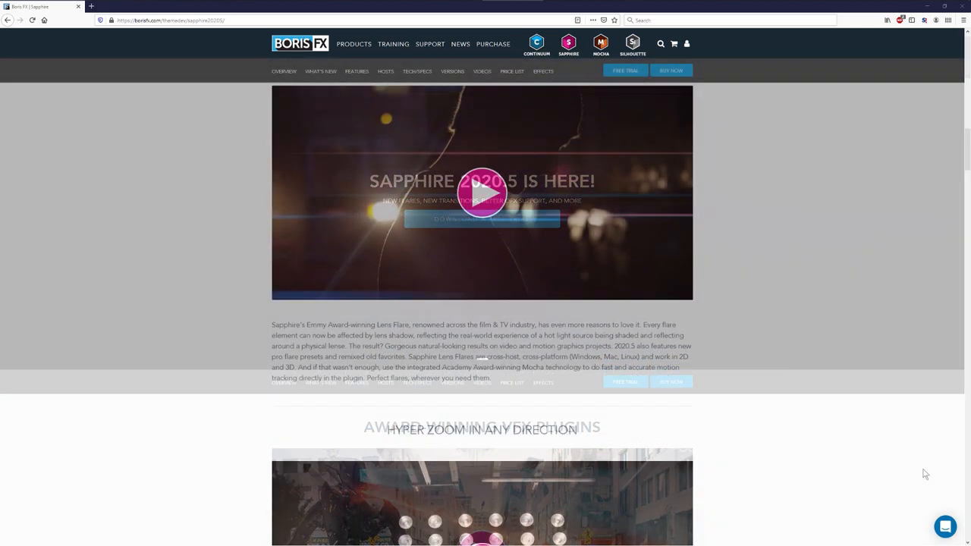
scroll(down, 3)
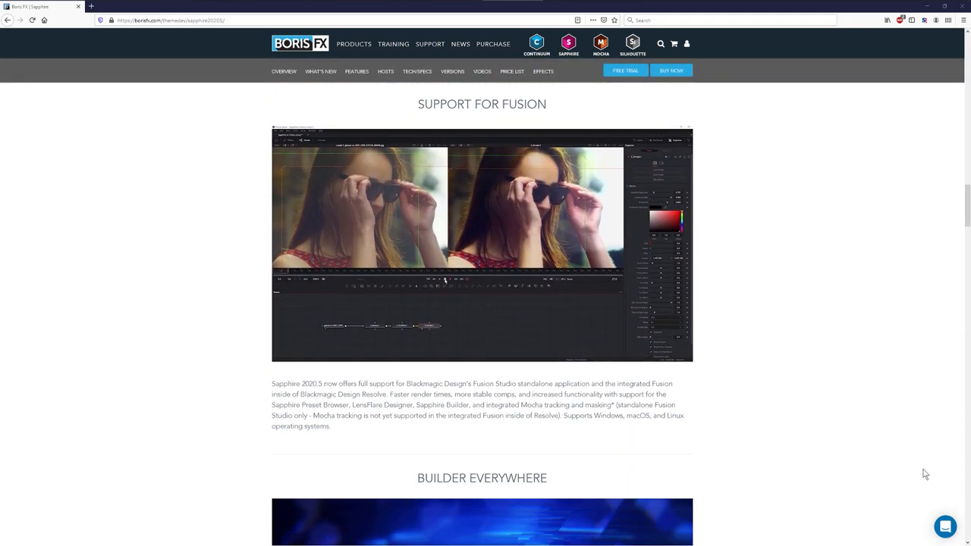
scroll(down, 3)
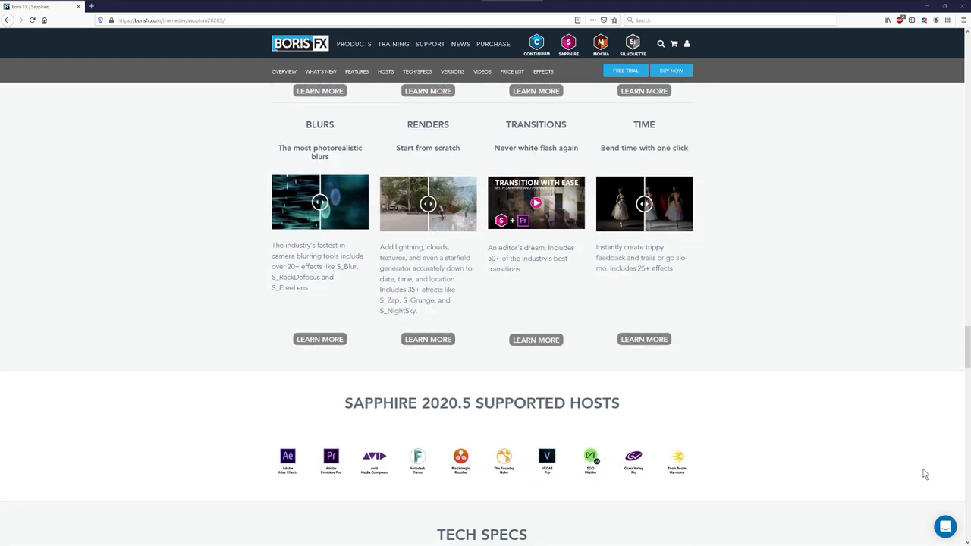